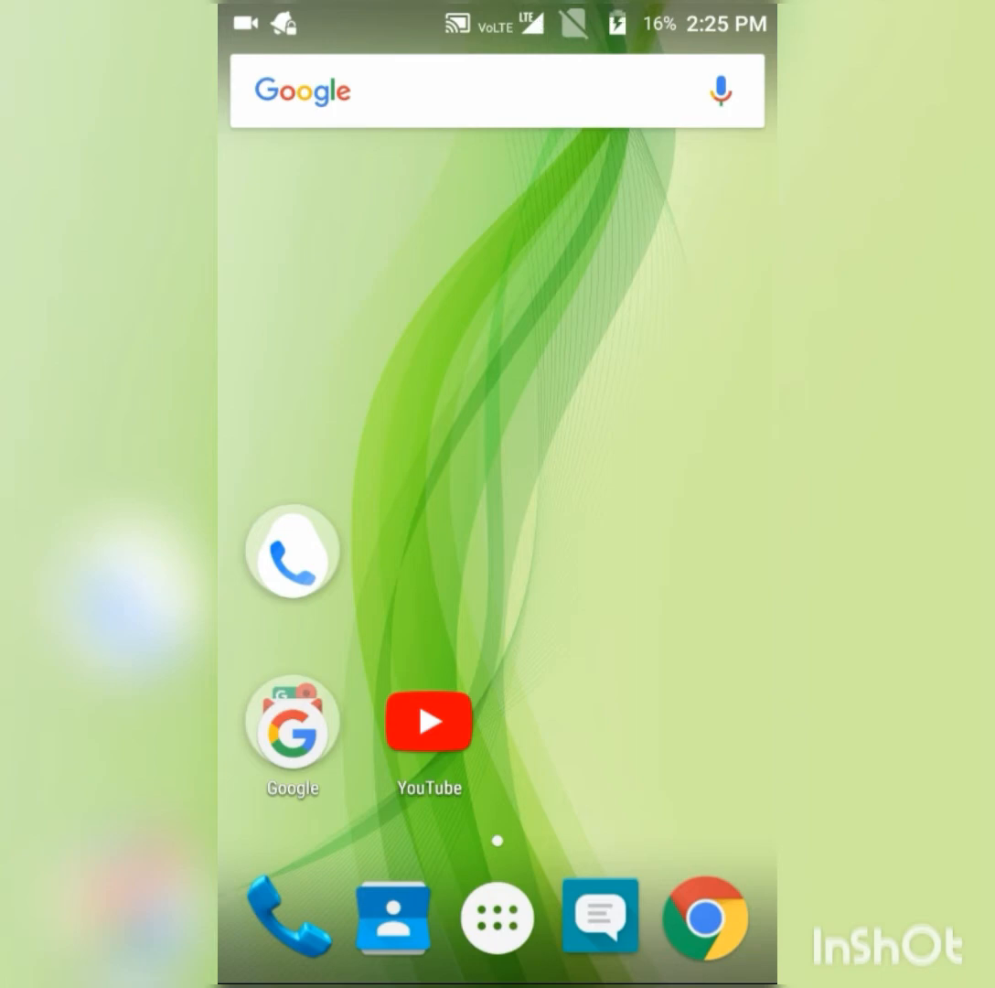
Launch Facebook Lite from the launcher's full app list.
{"action": "left_click", "coordinate": [496, 919]}
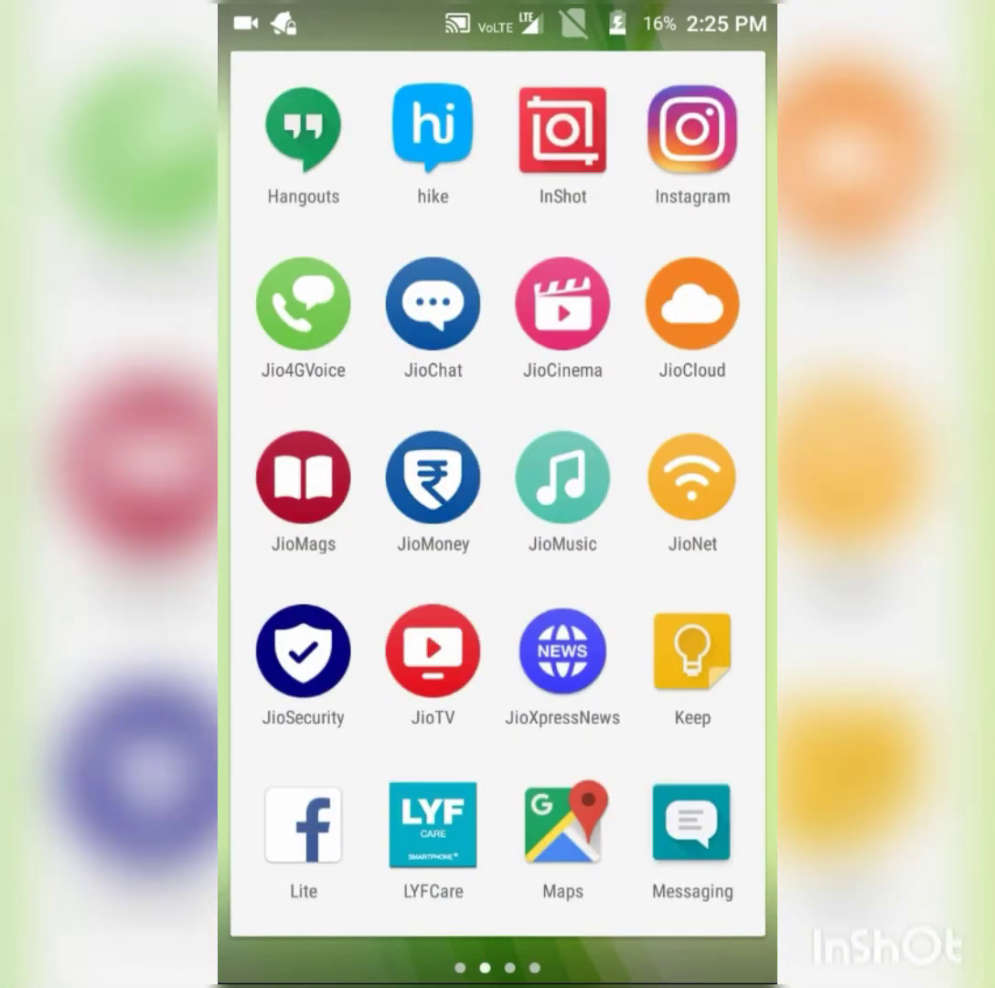
{"action": "left_click", "coordinate": [304, 825]}
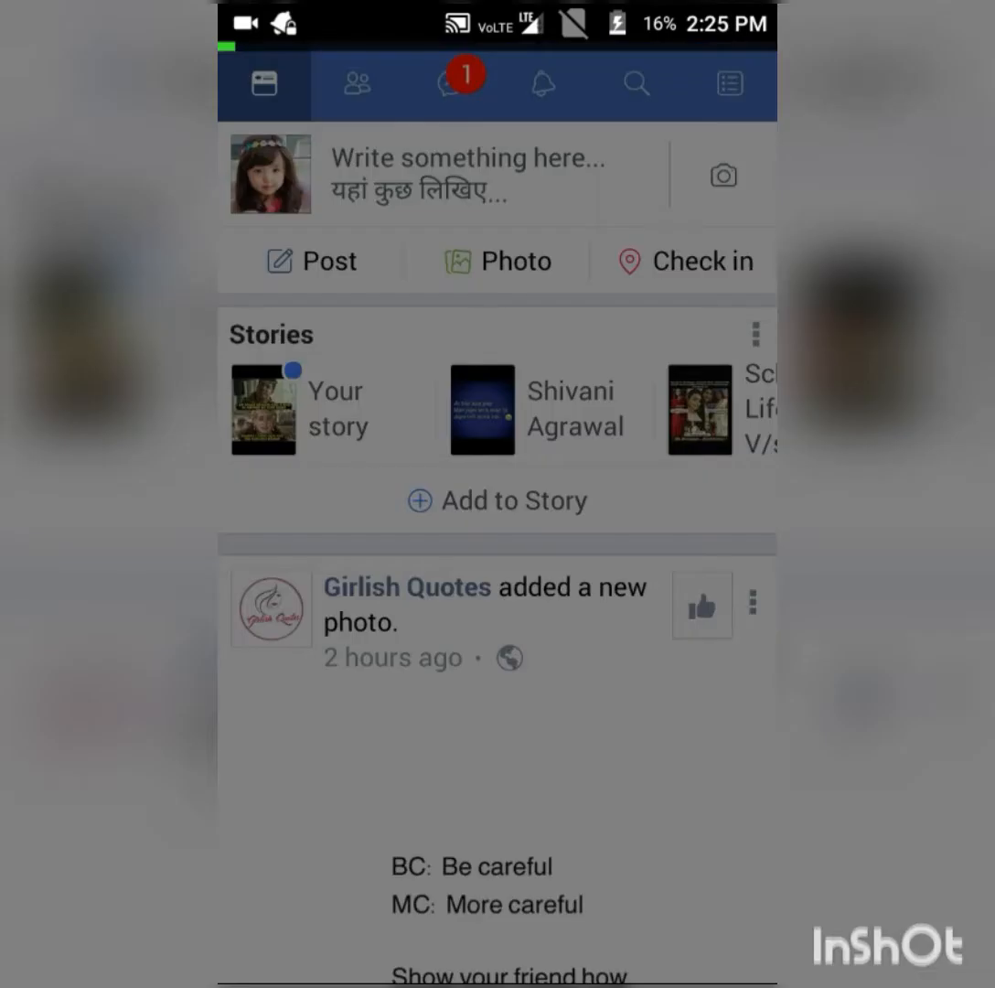
Navigate from the main menu through Settings and Account settings to Security and login.
{"action": "left_click", "coordinate": [732, 84]}
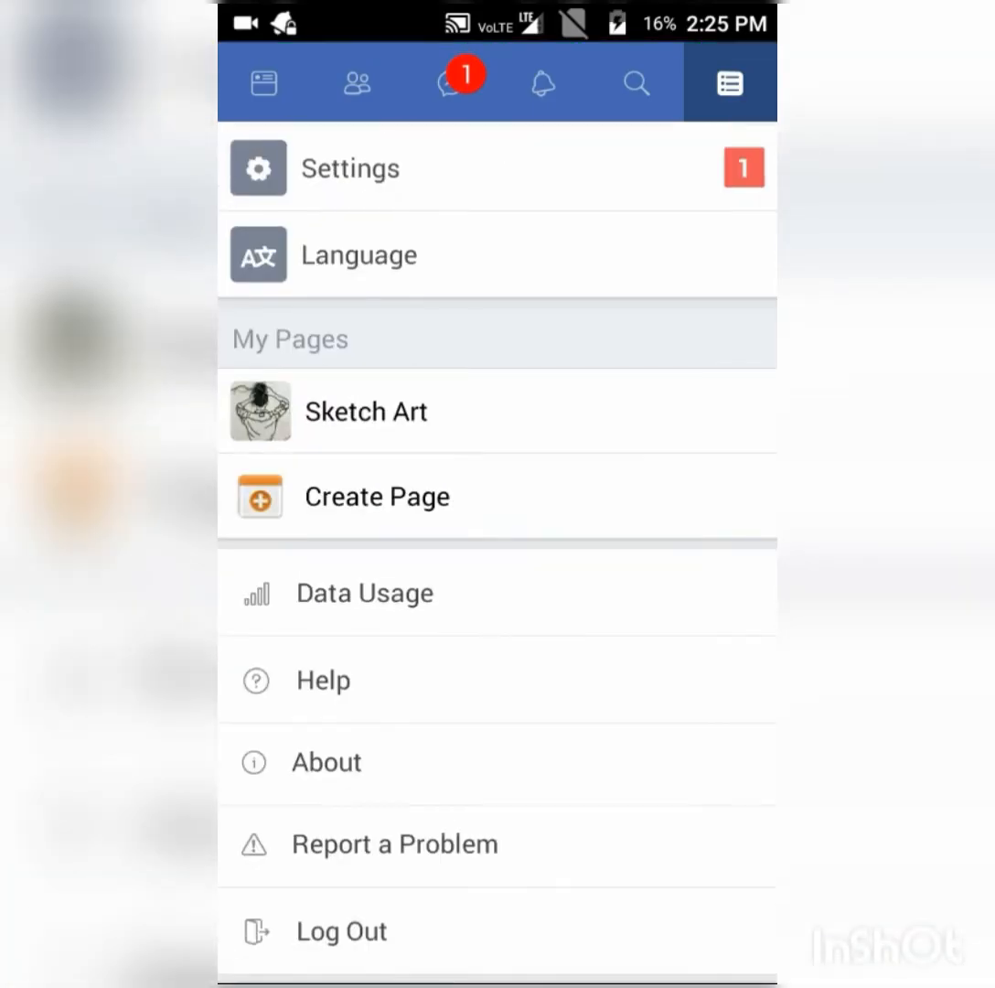
{"action": "left_click", "coordinate": [349, 168]}
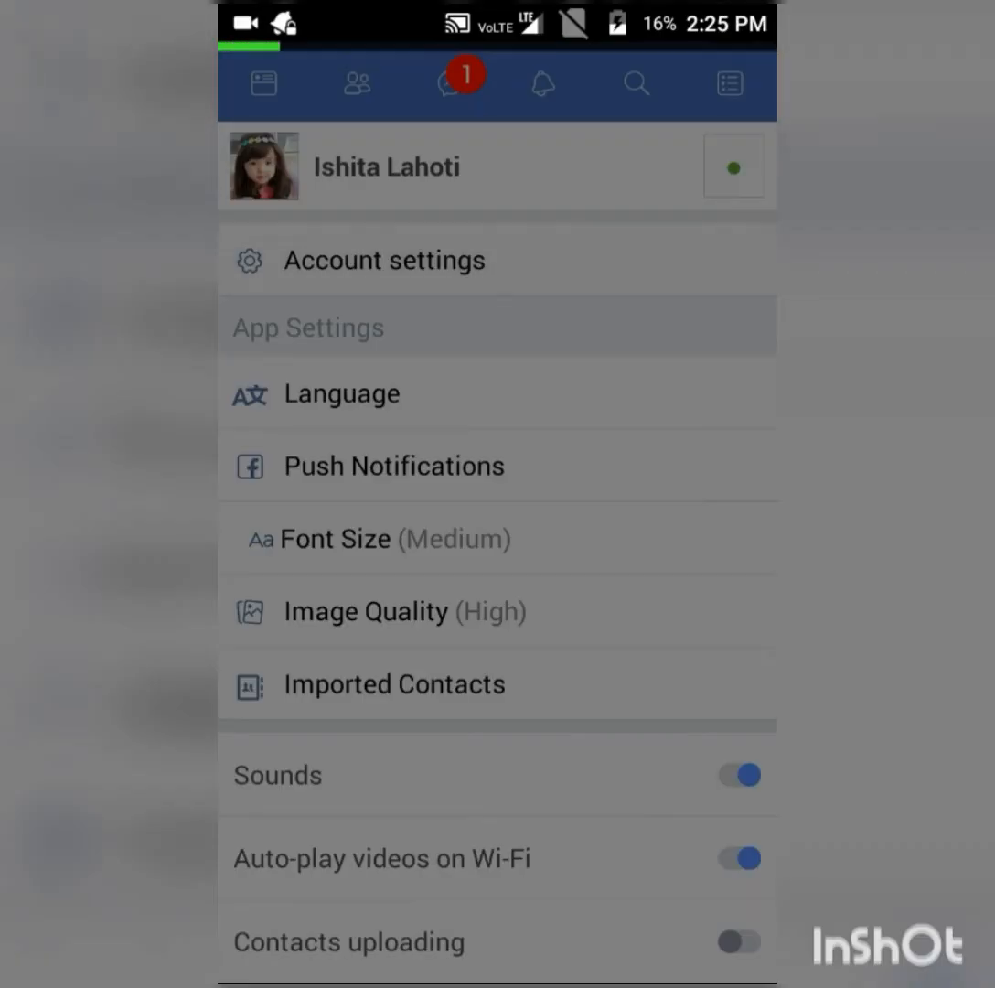
{"action": "left_click", "coordinate": [381, 259]}
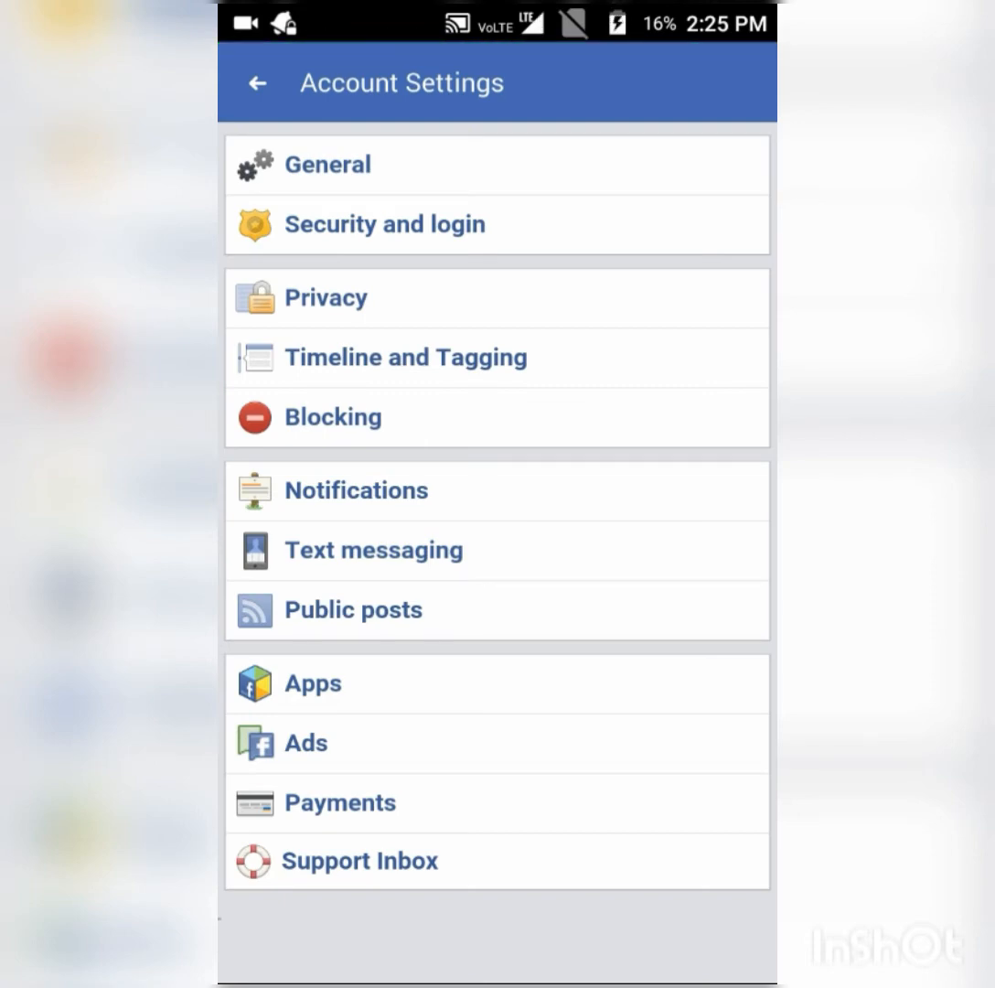
{"action": "left_click", "coordinate": [384, 223]}
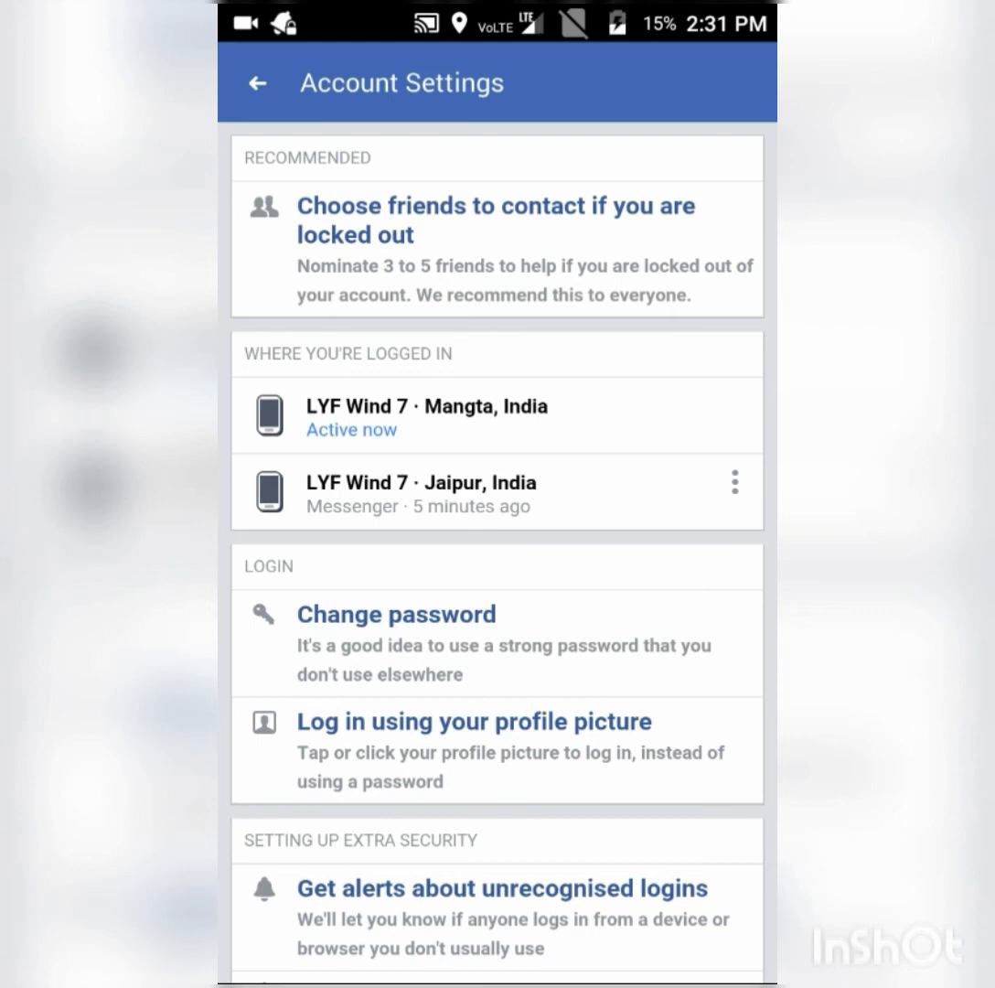
Show the Where You're Logged In list of active sessions.
{"action": "left_click", "coordinate": [733, 481]}
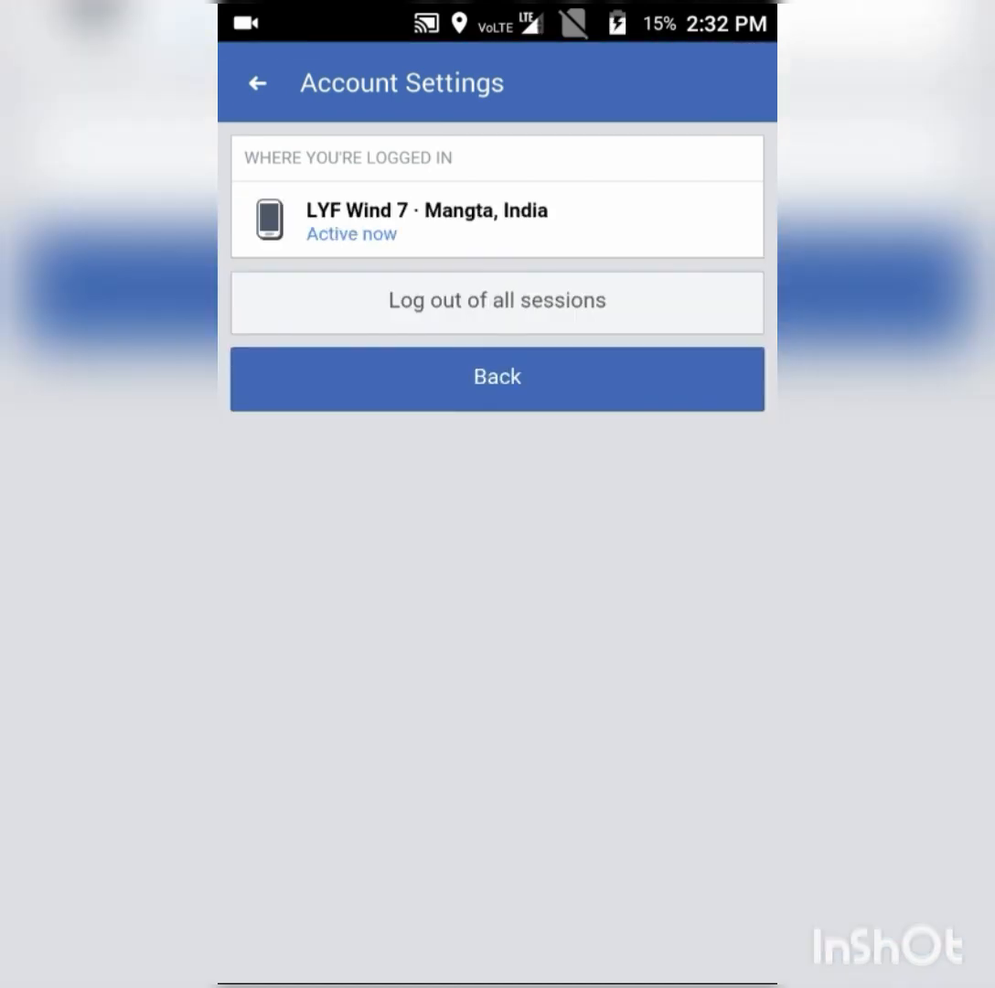
Log out of all other sessions, leaving only the Mangta, India device active.
{"action": "left_click", "coordinate": [498, 300]}
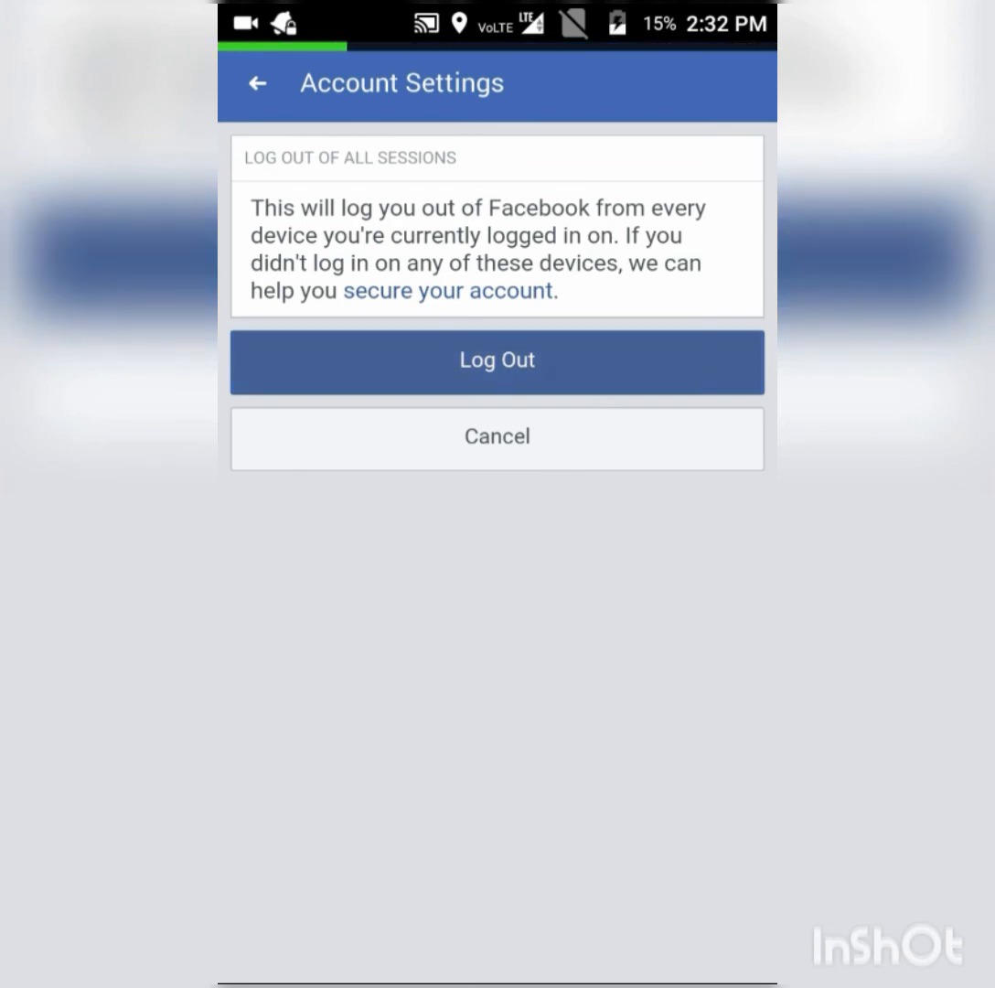
{"action": "left_click", "coordinate": [497, 435]}
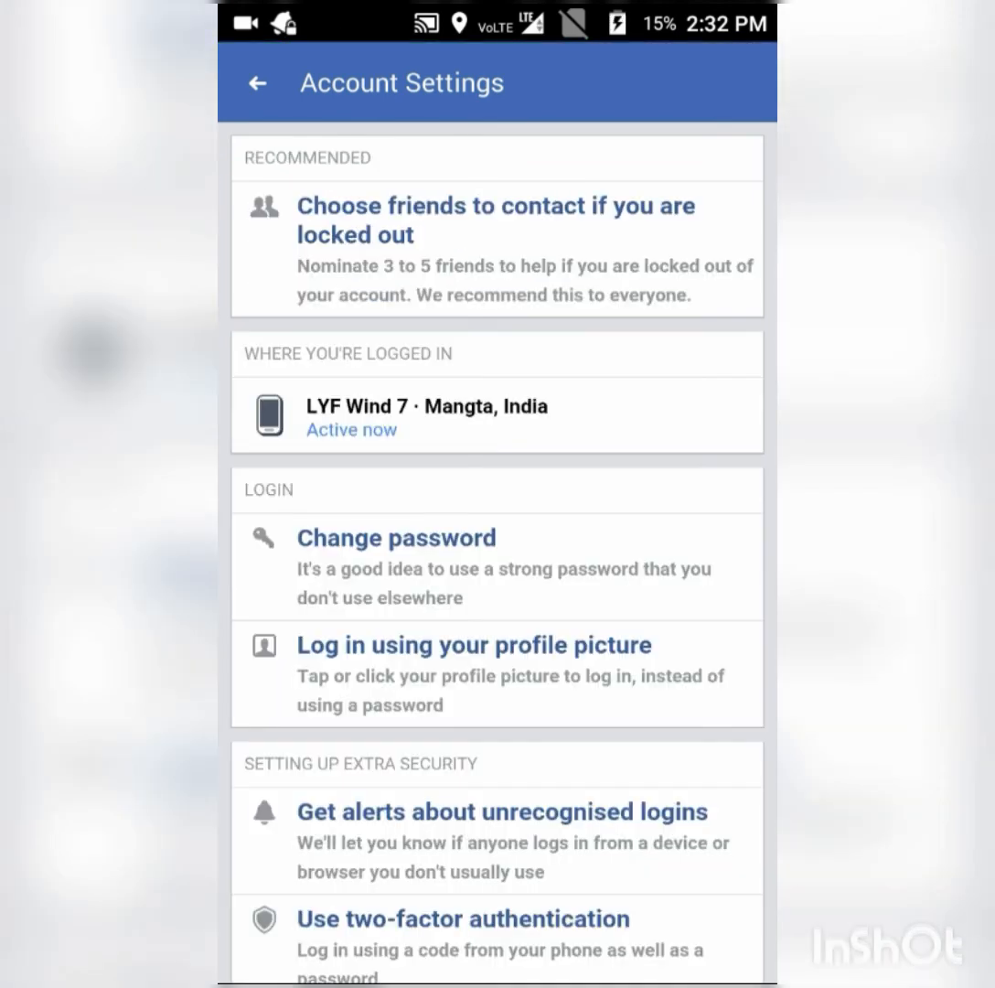